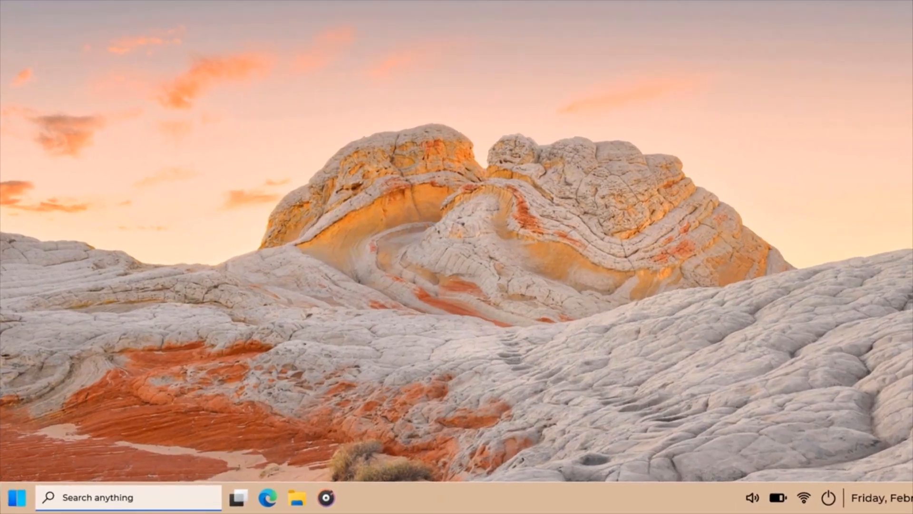
Step: Show the start menu, then bring up File Explorer on the Wallpaper Collection with its five thumbnails
{"action": "left_click", "coordinate": [21, 496]}
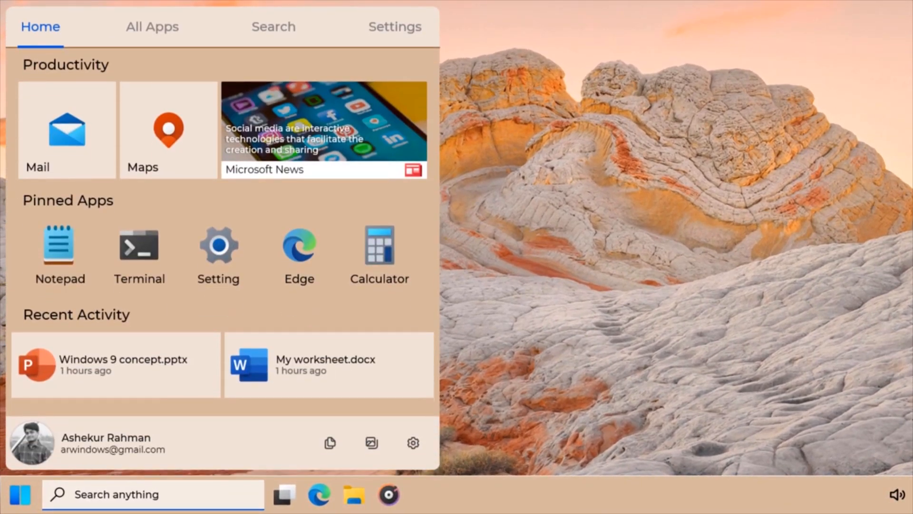
{"action": "left_click", "coordinate": [354, 498]}
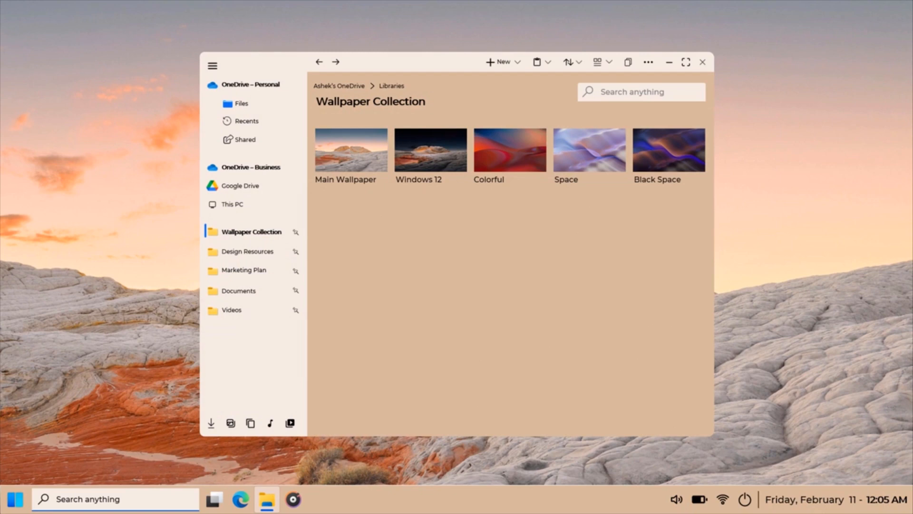